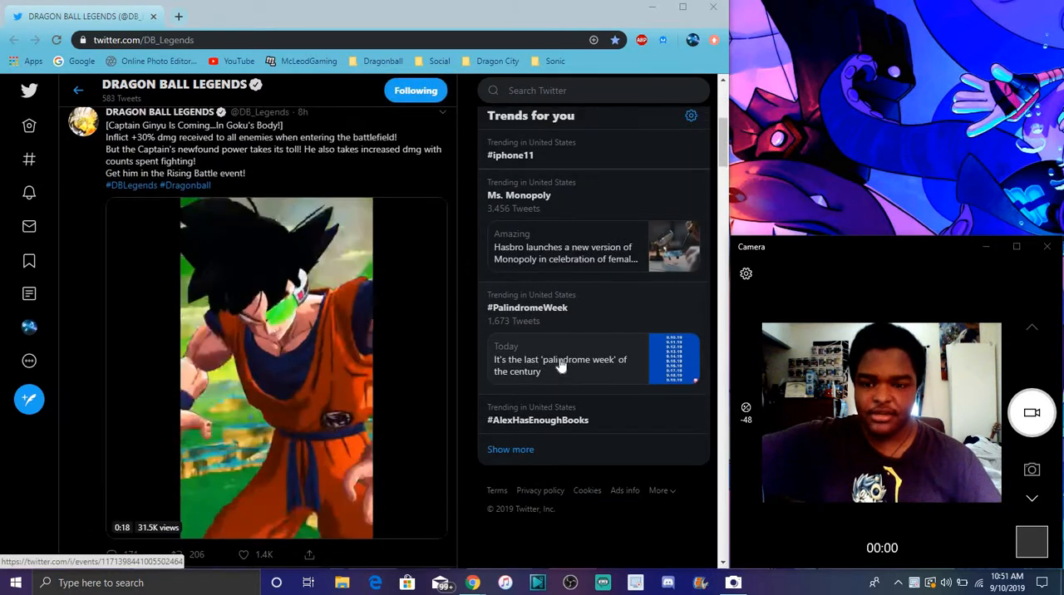
Step: Scroll to the Kakunsa & Rozie announcement tweet and start its video
{"action": "scroll", "scroll_direction": "down", "scroll_amount": 3}
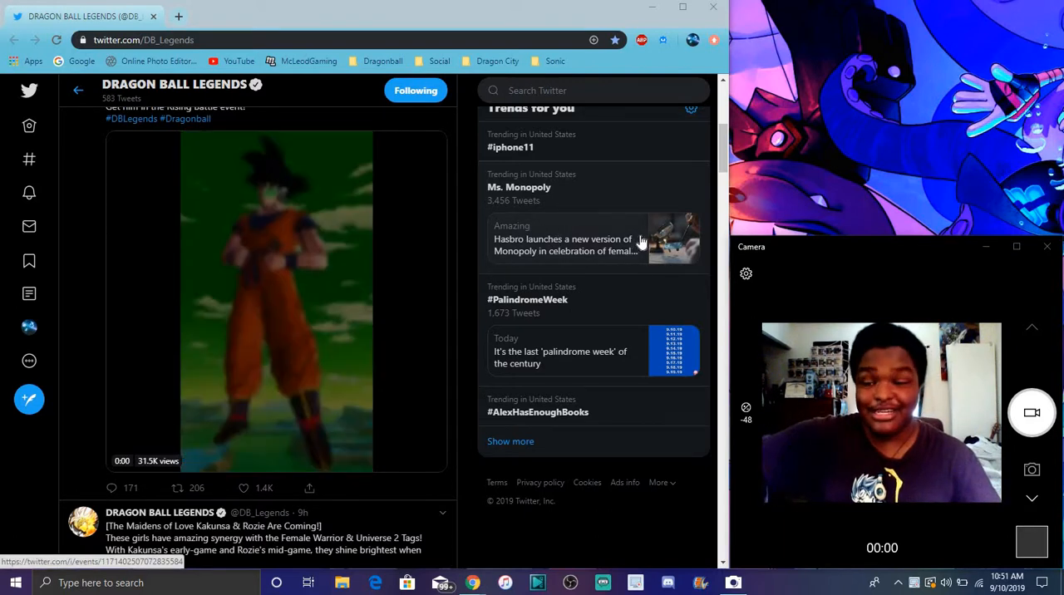
{"action": "scroll", "scroll_direction": "down", "scroll_amount": 3}
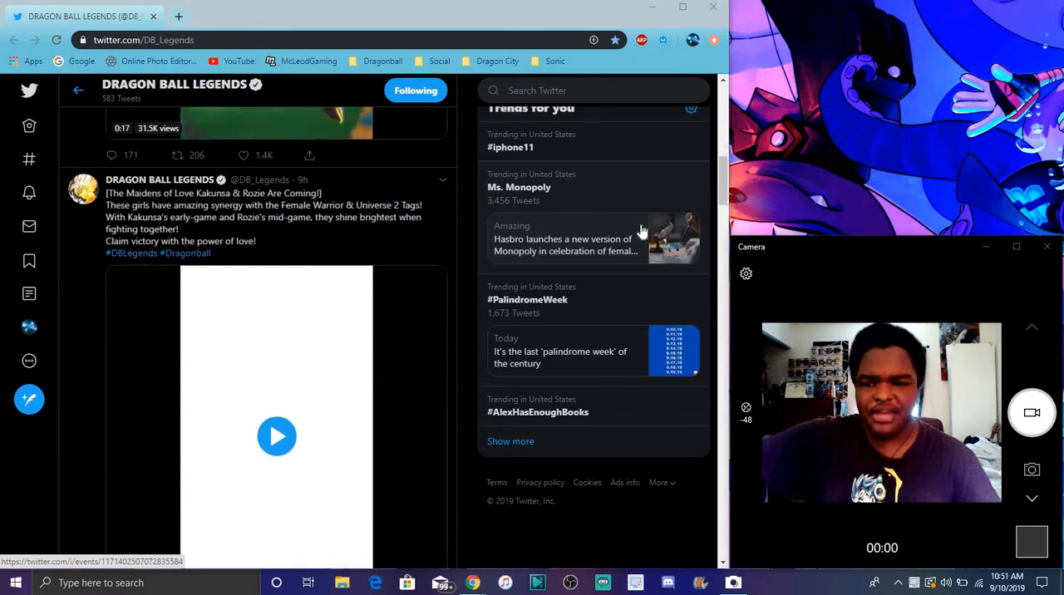
{"action": "left_click", "coordinate": [277, 436]}
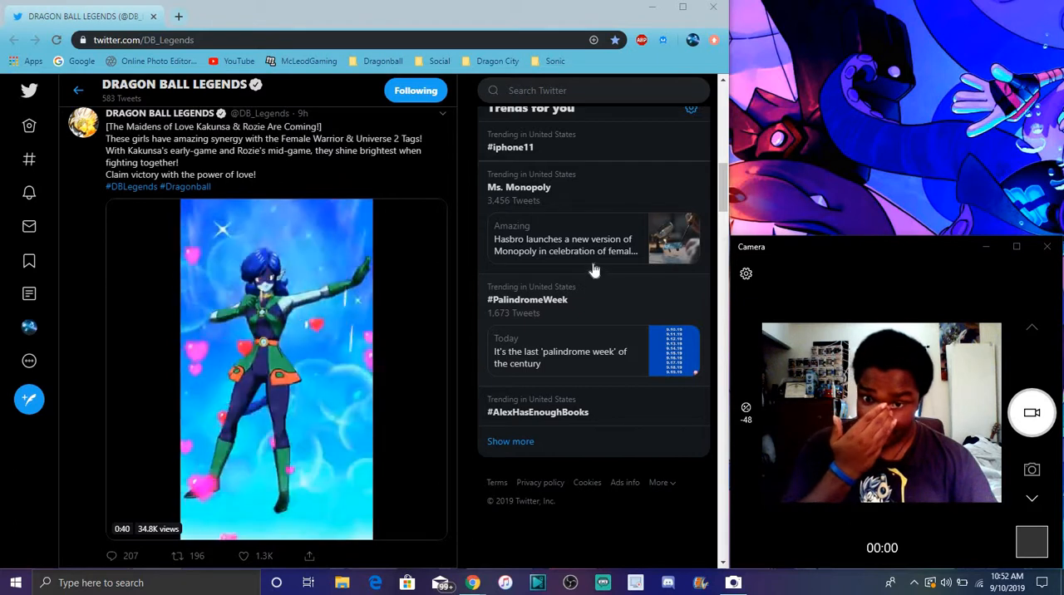
Step: Watch the Bunny Girl Bulma announcement video, then scroll down to Who to follow
{"action": "scroll", "scroll_direction": "down", "scroll_amount": 3}
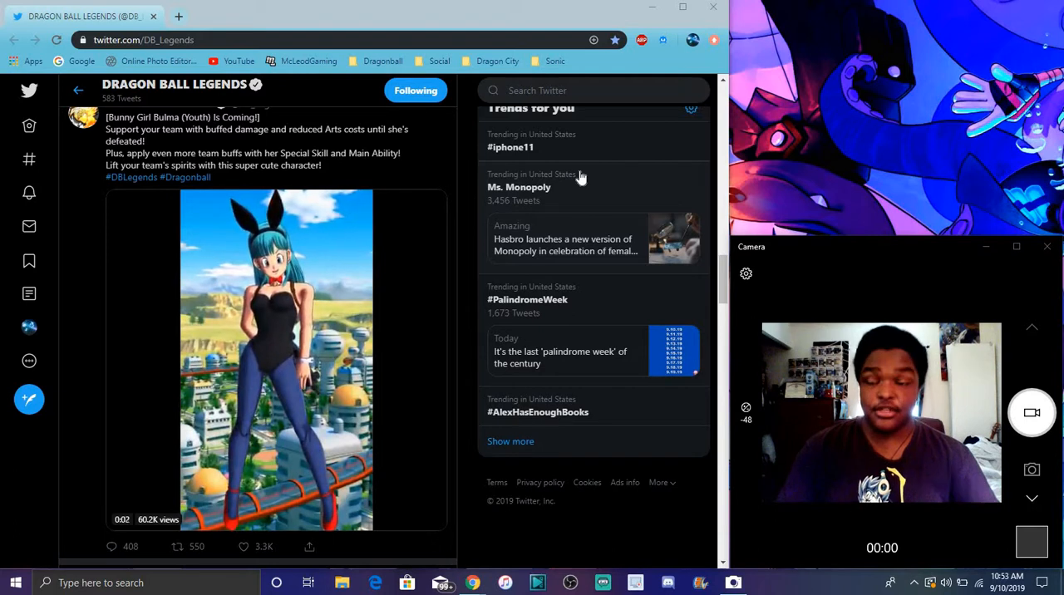
{"action": "scroll", "scroll_direction": "down", "scroll_amount": 3}
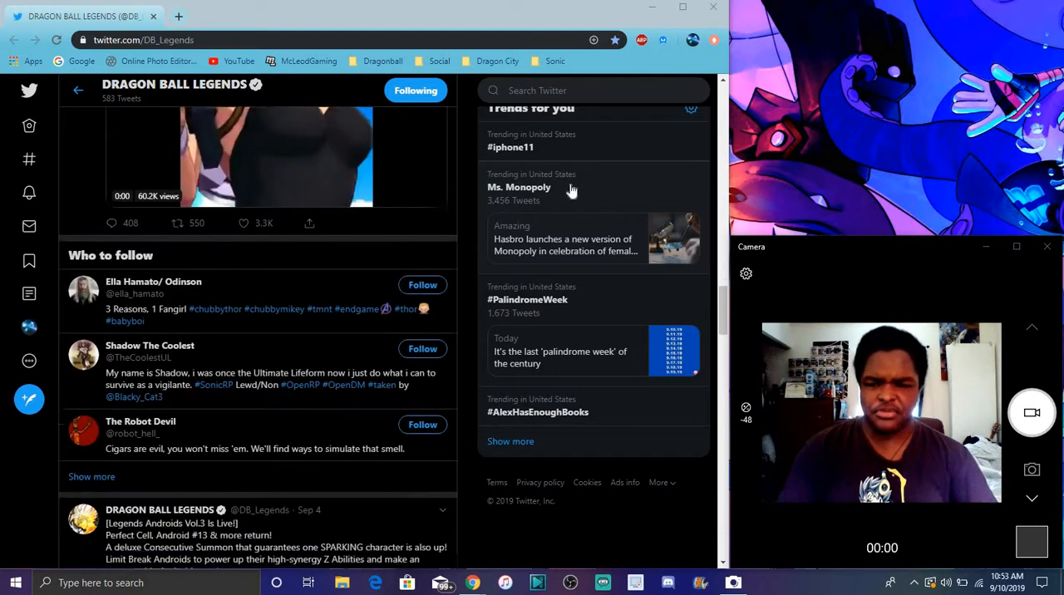